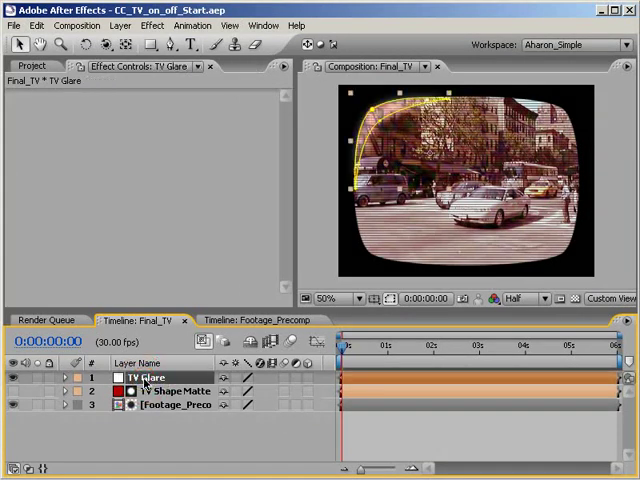
Inspect the TV Glare and TV Shape Matte layers in the Final_TV comp.
left_click(177, 391)
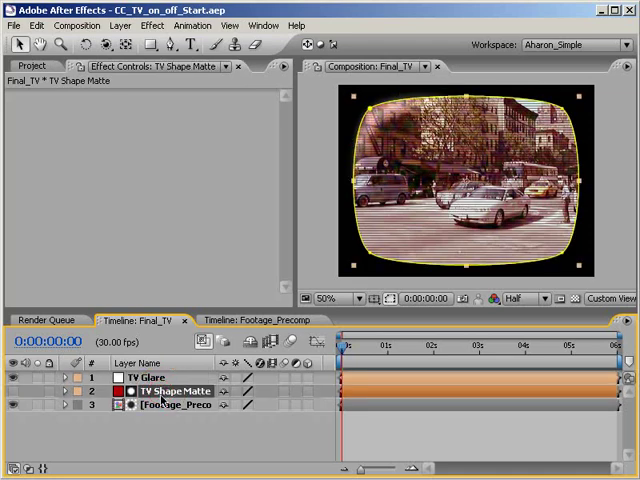
left_click(178, 404)
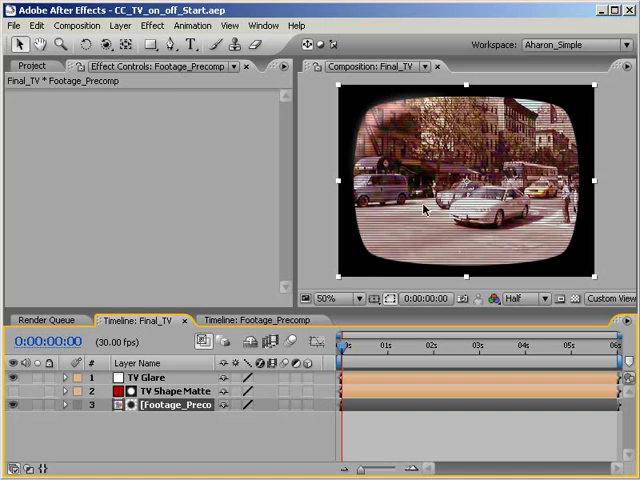
mouse_move(463, 187)
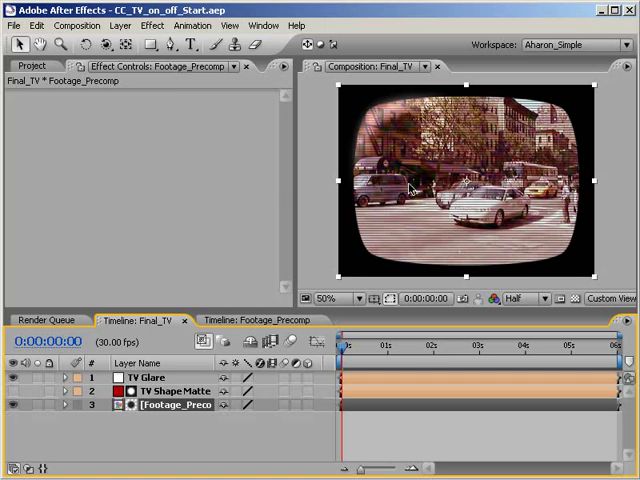
mouse_move(425, 140)
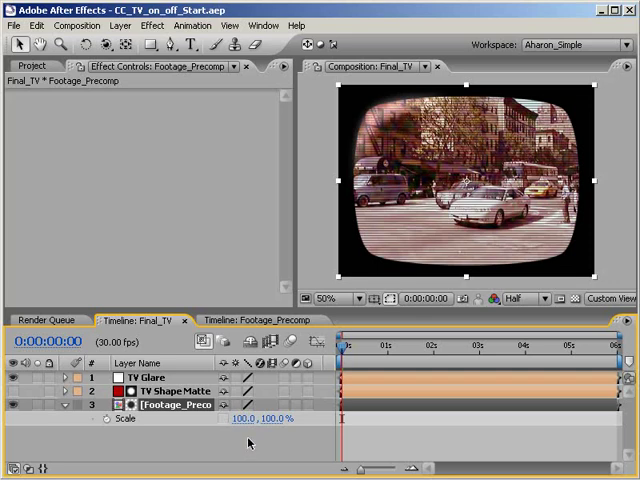
Keyframe Footage_Precomp Scale at 0, 2% on frame 3, then widen to 90 at frame 15.
left_click(344, 343)
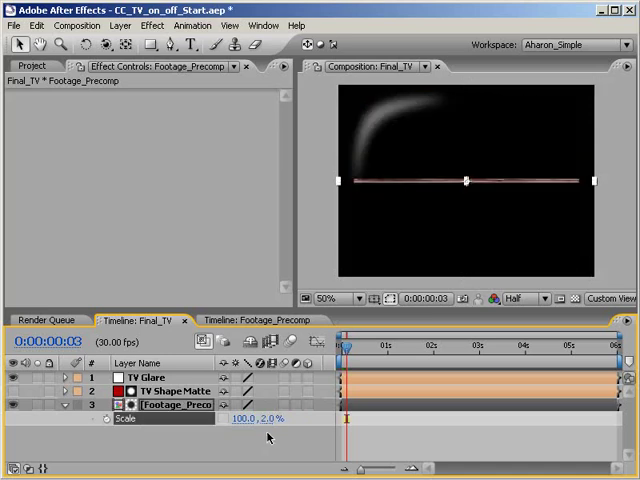
double_click(248, 418)
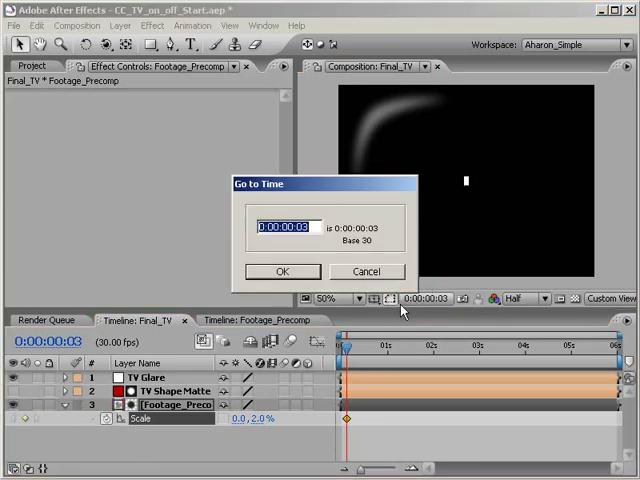
left_click(282, 271)
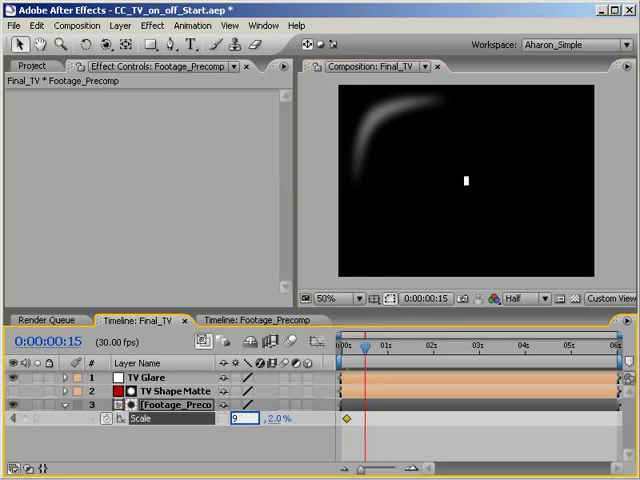
type("90")
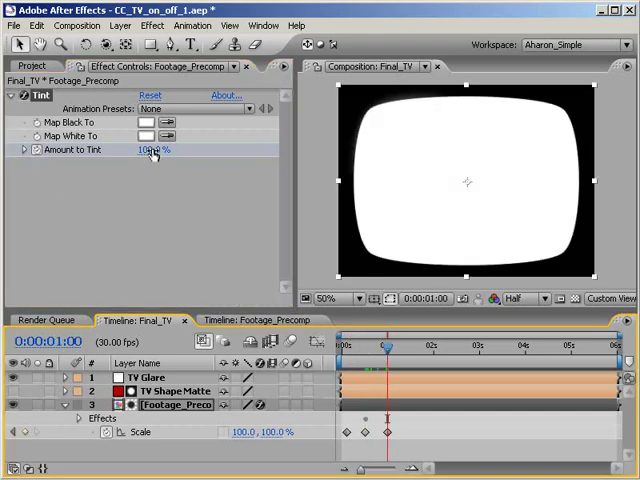
Set the Tint effect's Amount to Tint value on the footage layer.
left_click(147, 150)
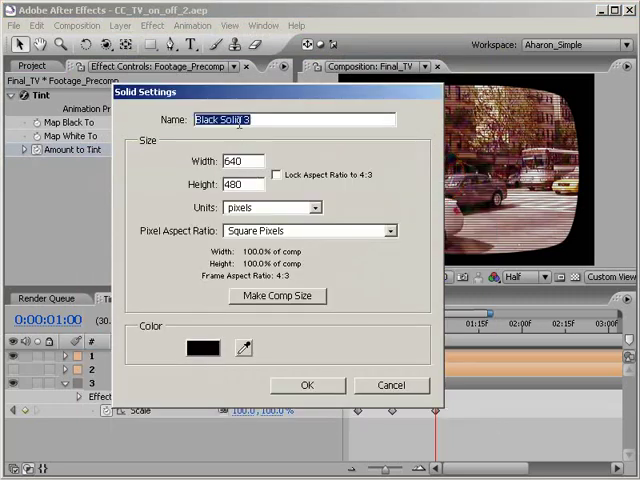
Name the new black 640×480 solid 'Flare' and create it.
type("Flare")
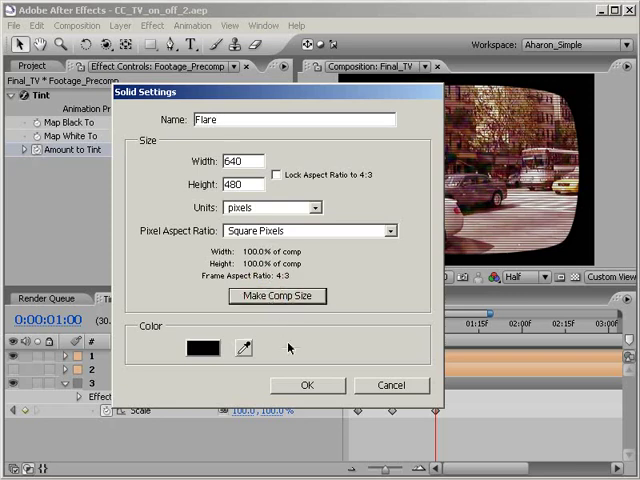
left_click(307, 385)
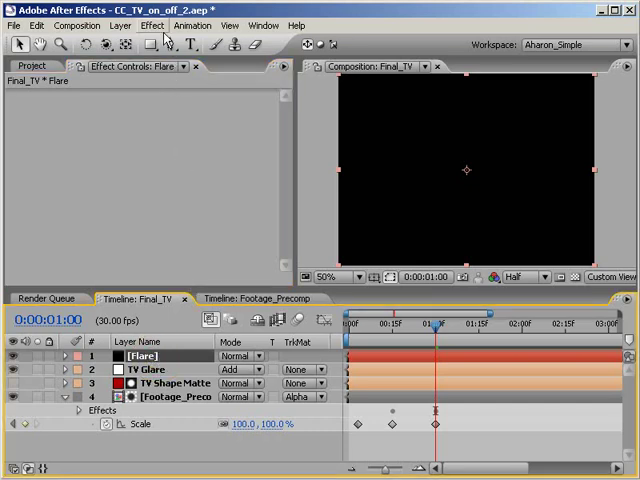
Add a 35mm Prime Lens Flare centred at 320, 240 and set Flare's mode to Add.
left_click(152, 25)
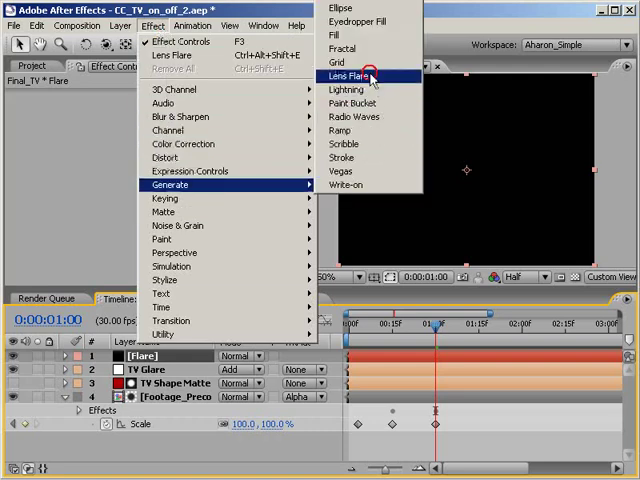
left_click(349, 76)
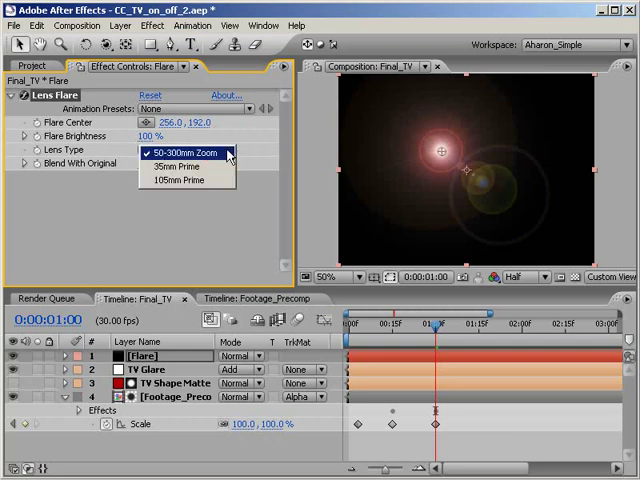
mouse_move(190, 166)
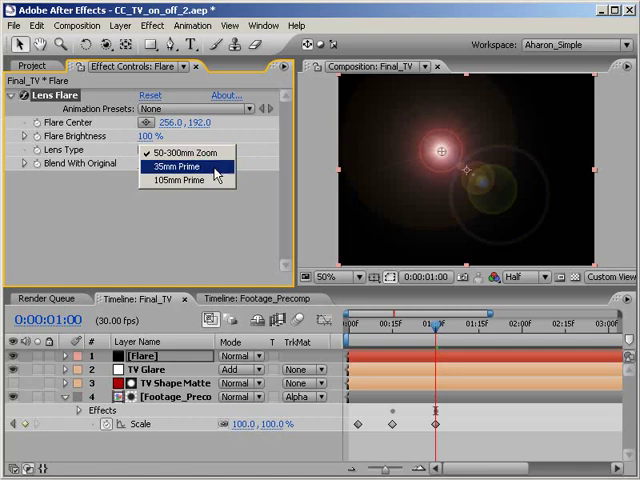
left_click(185, 166)
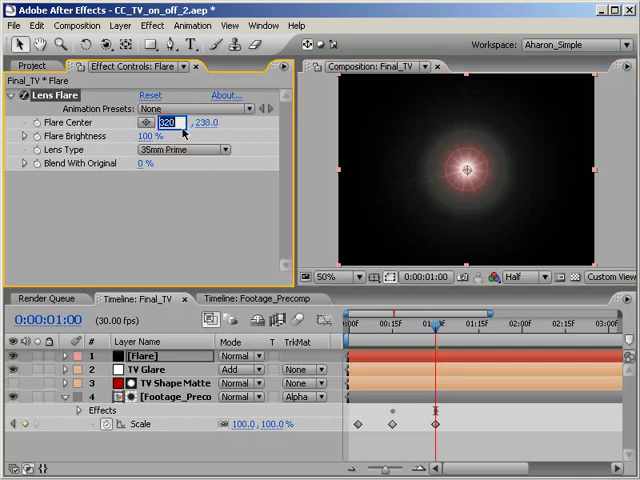
left_click(205, 122)
type("240")
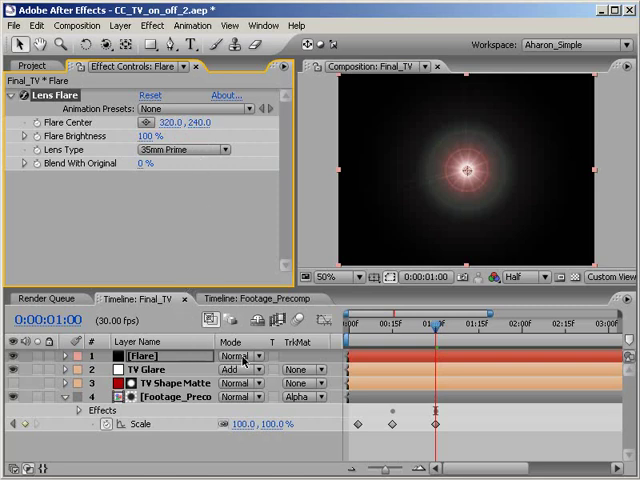
left_click(237, 356)
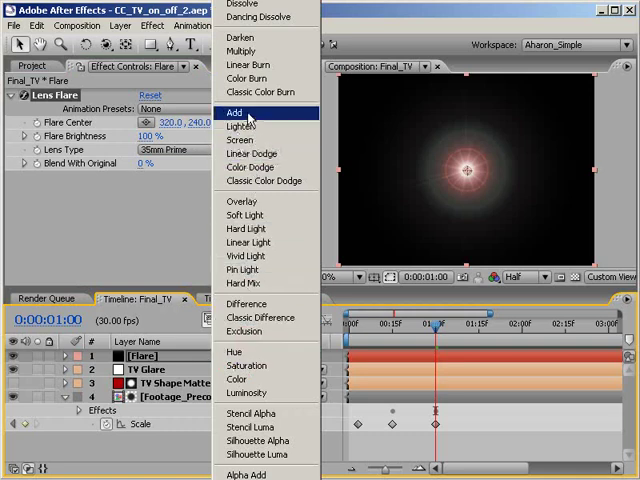
left_click(232, 111)
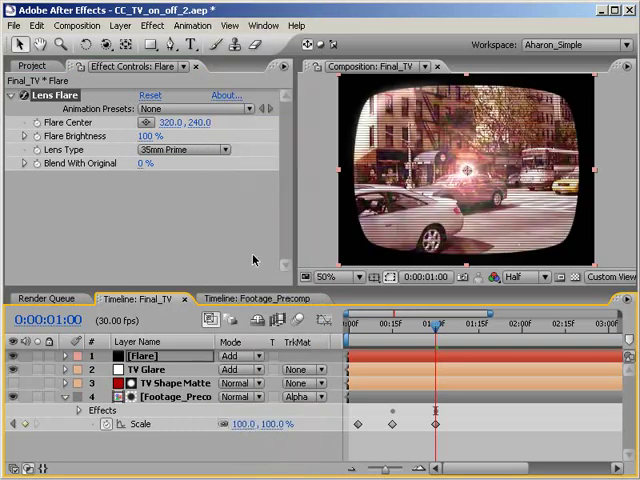
mouse_move(370, 335)
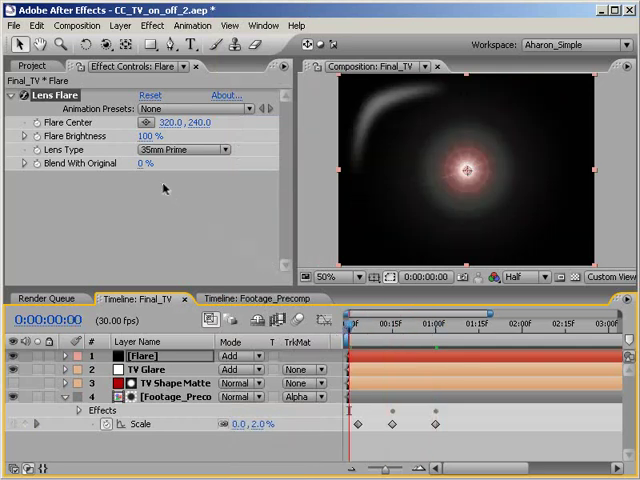
Keyframe flare brightness at 85% on frame 3 and 0% on frame 13, then view frame 4.
left_click(148, 135)
type("0")
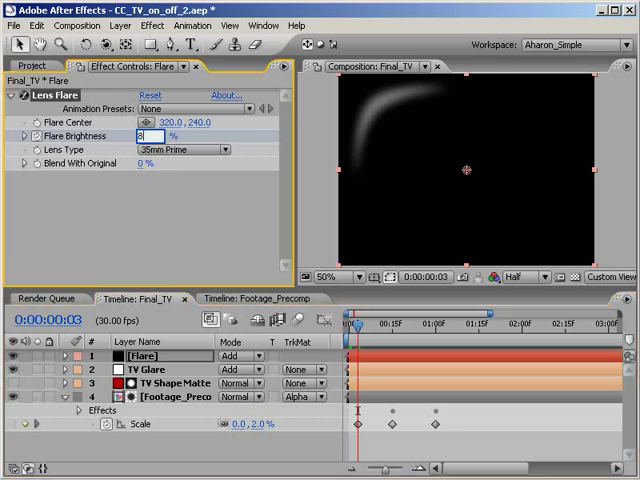
type("85")
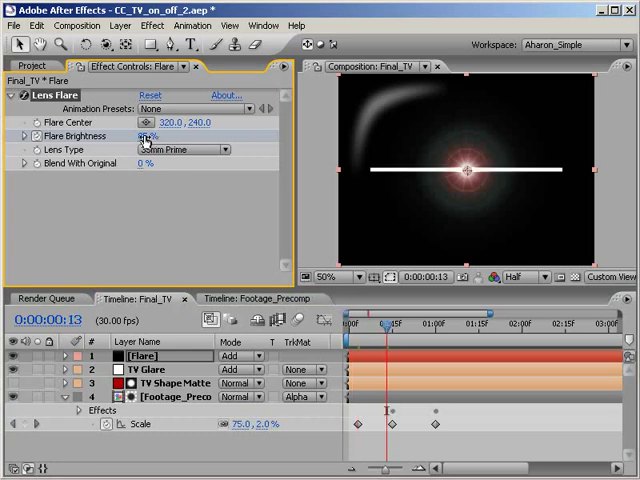
type("0")
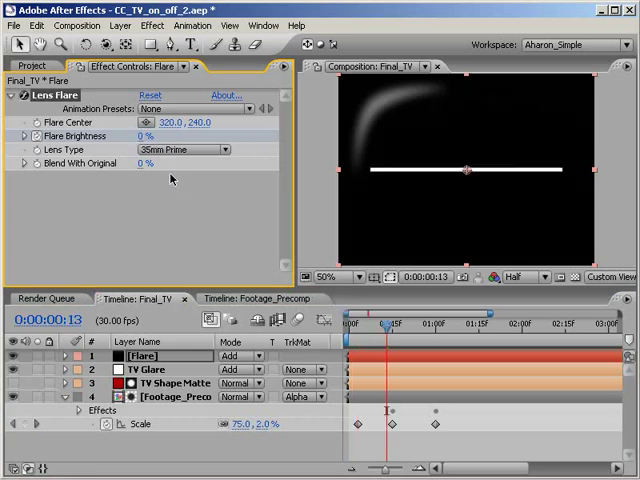
left_click_drag(385, 325, 381, 325)
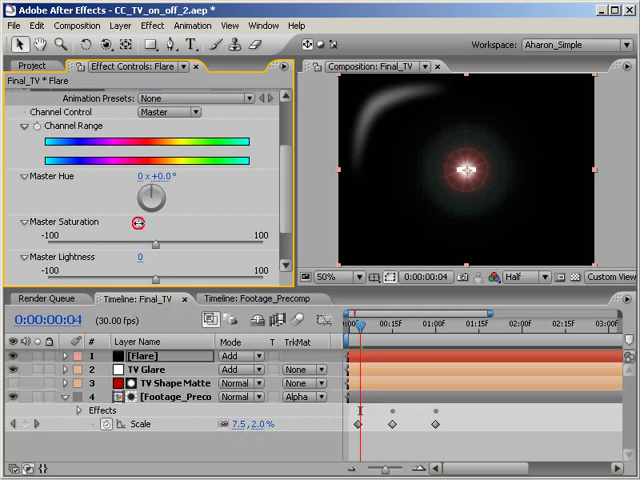
Drop Hue/Saturation Master Saturation to -100 on the Flare layer.
left_click(146, 221)
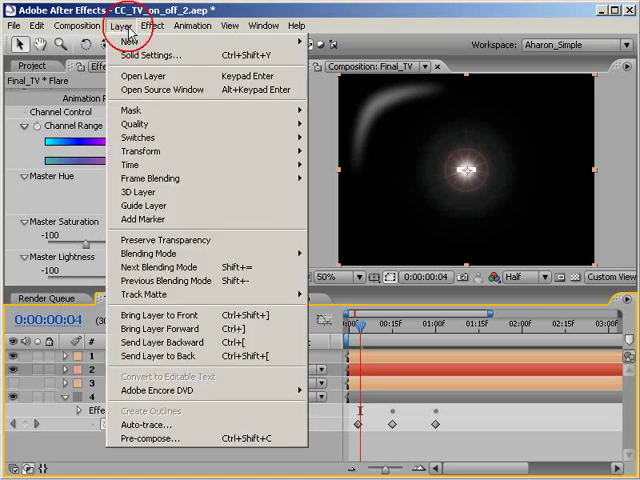
mouse_move(128, 39)
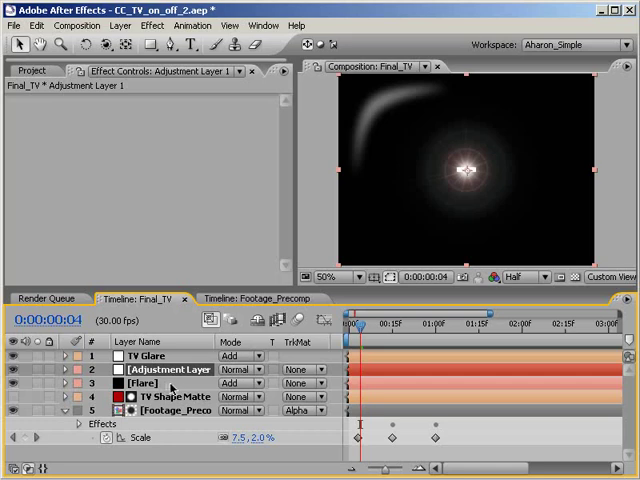
mouse_move(170, 388)
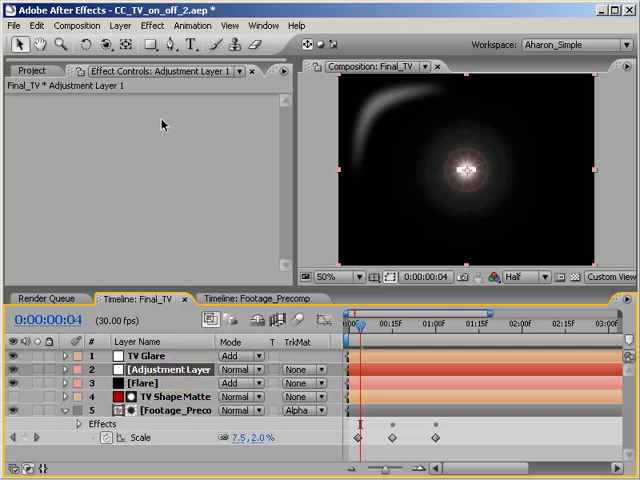
Bring up the effect categories list for Adjustment Layer 1.
left_click(154, 25)
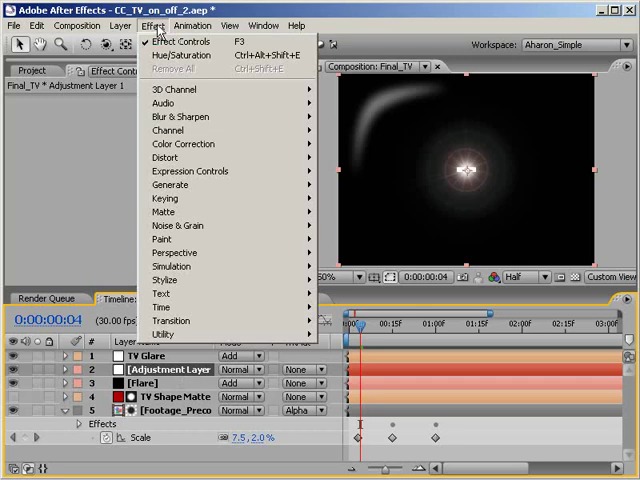
mouse_move(166, 280)
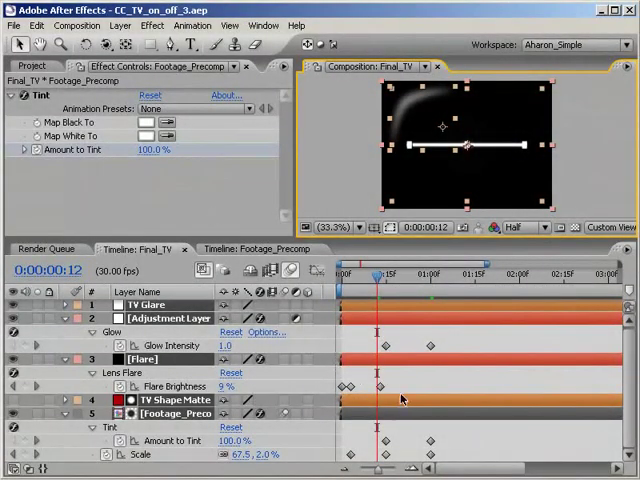
mouse_move(452, 415)
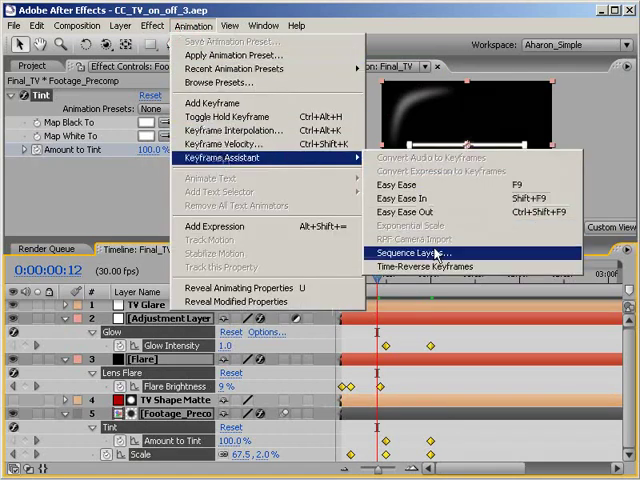
left_click(413, 253)
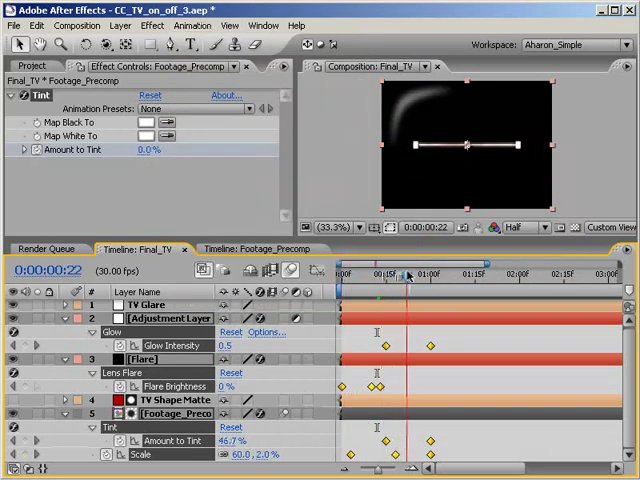
left_click_drag(408, 271, 378, 271)
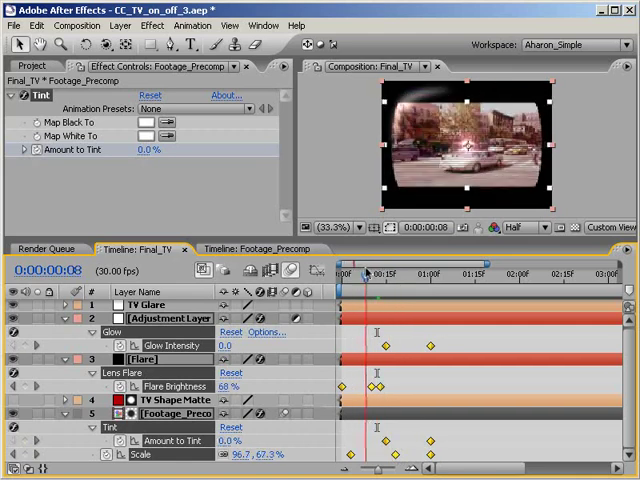
left_click(400, 272)
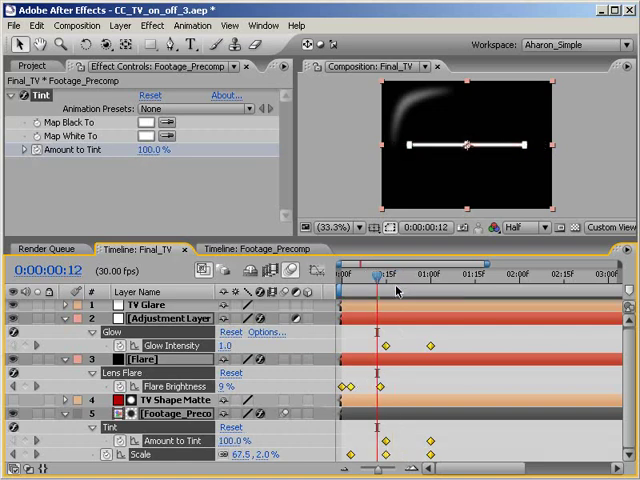
mouse_move(443, 399)
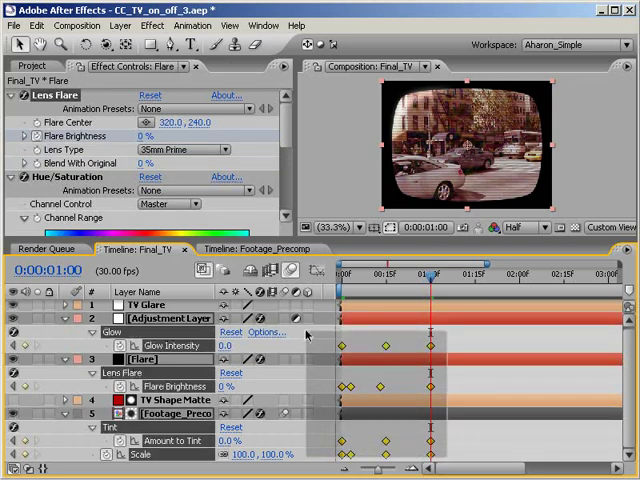
Time-reverse the pasted keyframes and scrub back to preview the turn-off.
left_click(191, 25)
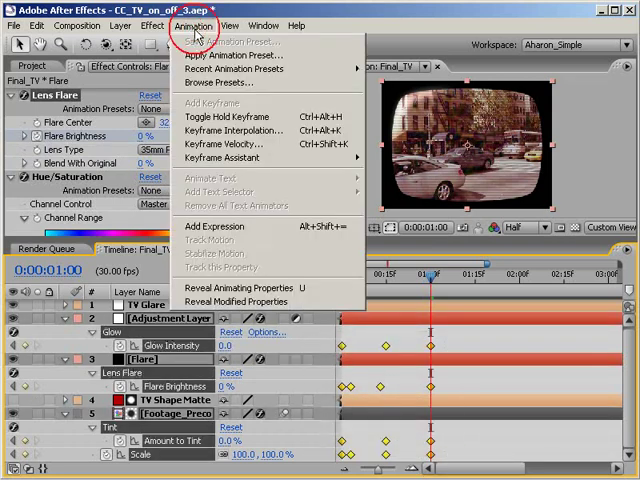
mouse_move(221, 158)
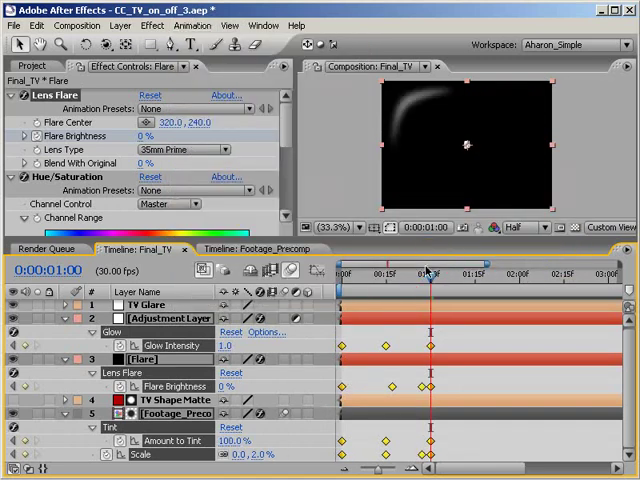
left_click_drag(430, 271, 372, 271)
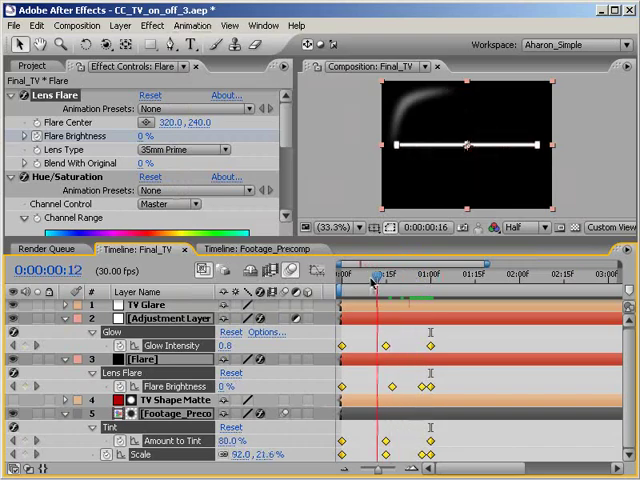